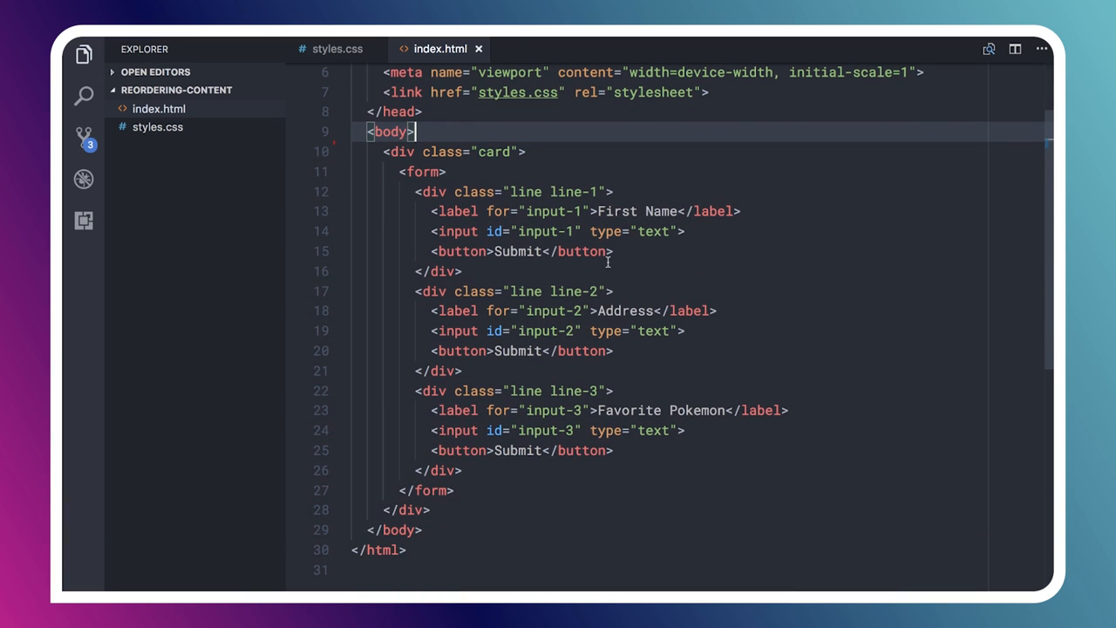
pyautogui.moveTo(416, 191)
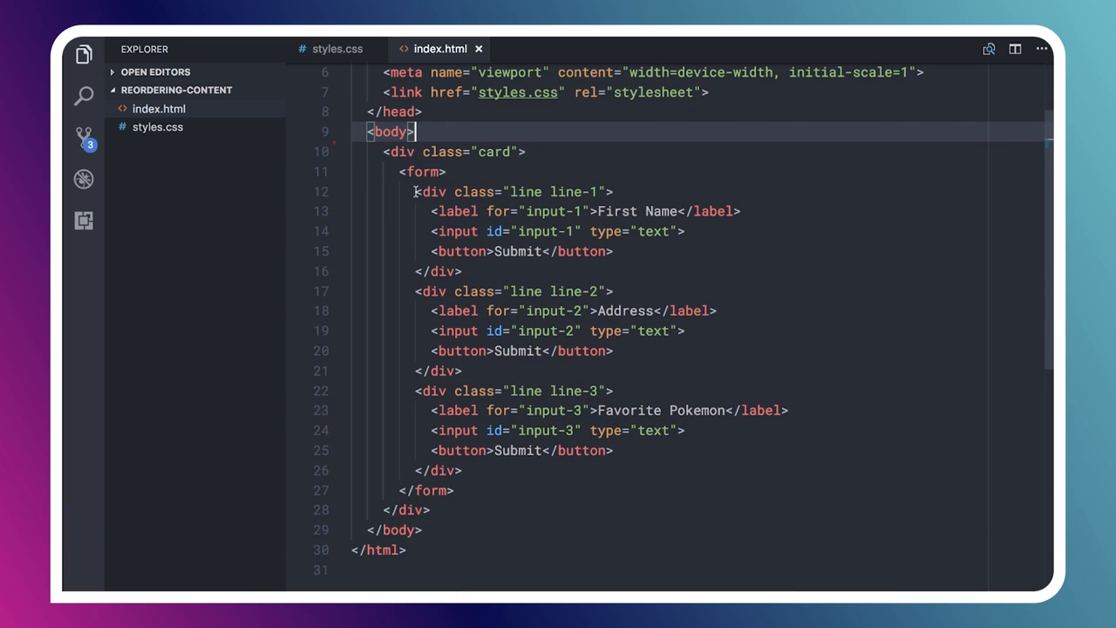
pyautogui.moveTo(458, 231)
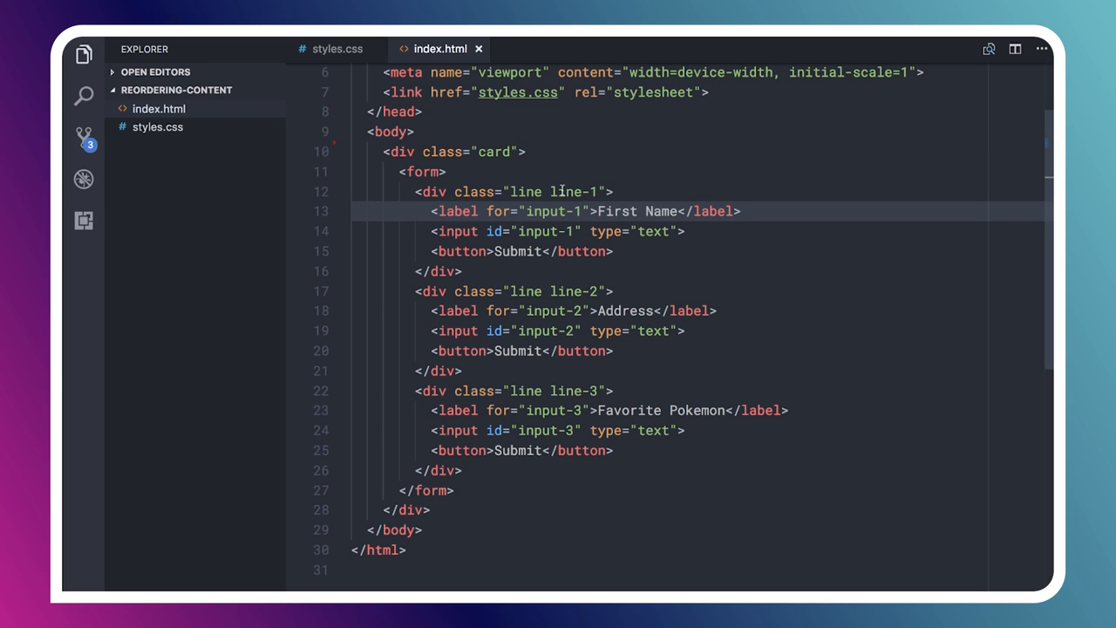
# Tab from the First Name field to its Submit button, then on to the next control.
pyautogui.click(424, 211)
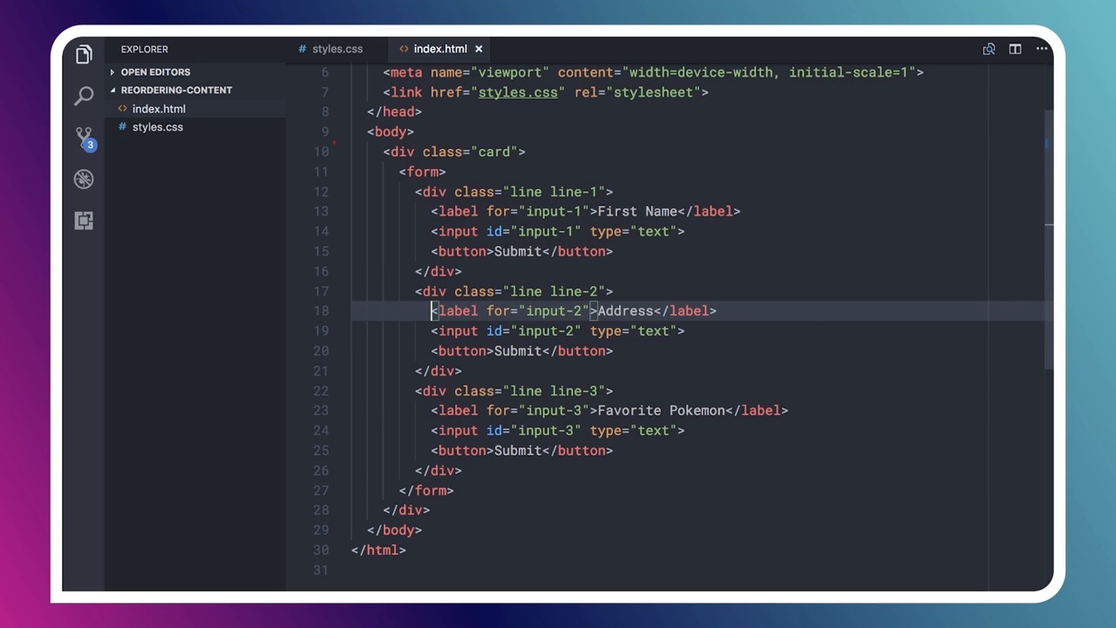
pyautogui.click(431, 470)
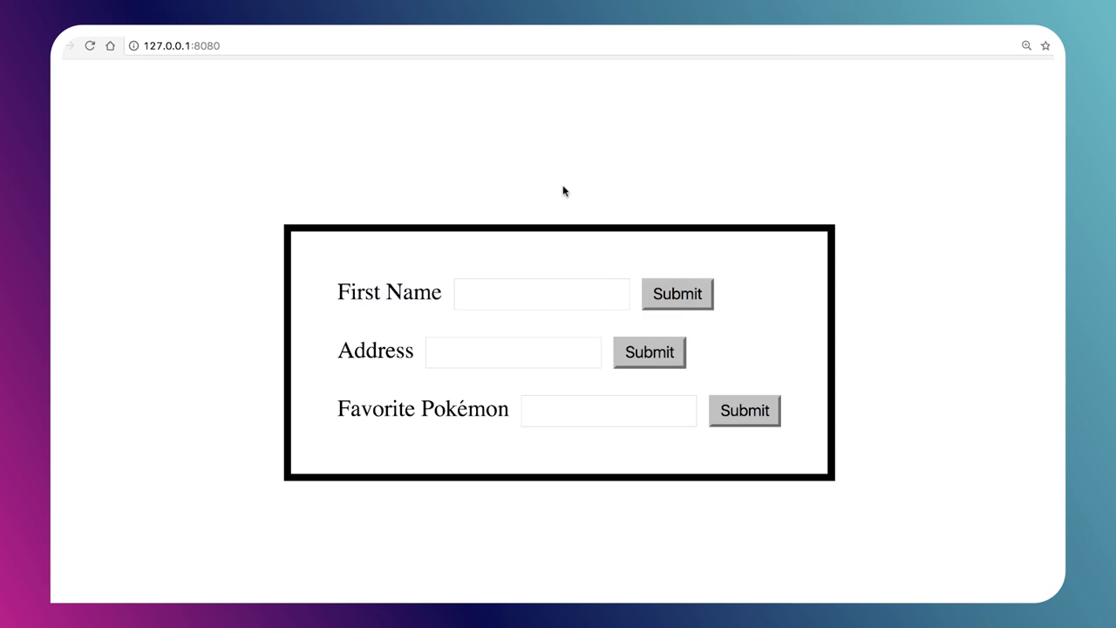
pyautogui.moveTo(550, 108)
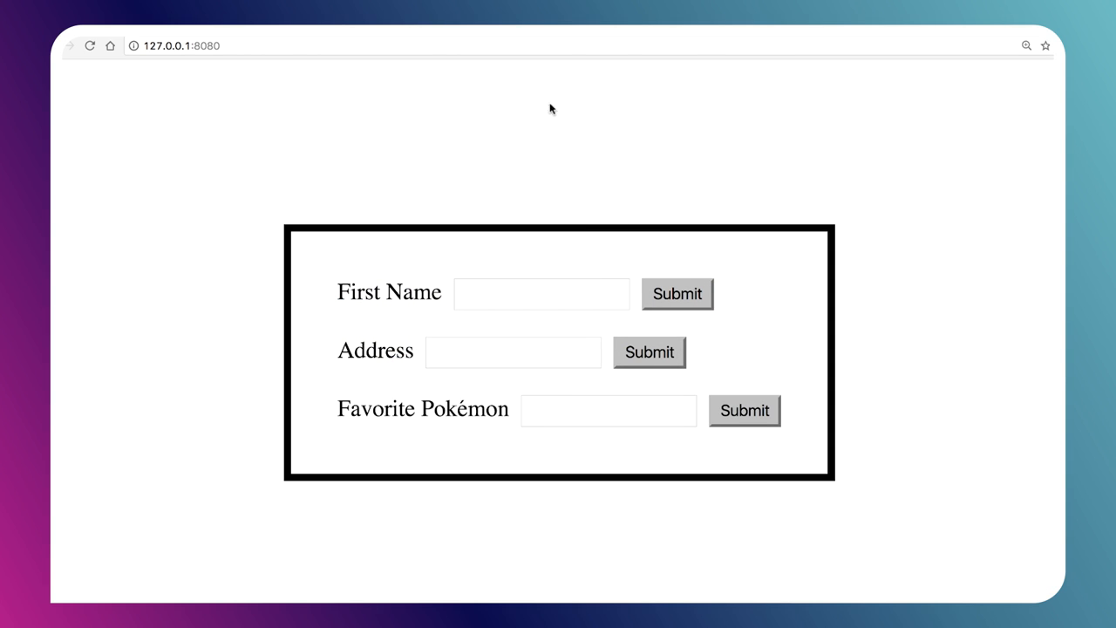
pyautogui.moveTo(506, 200)
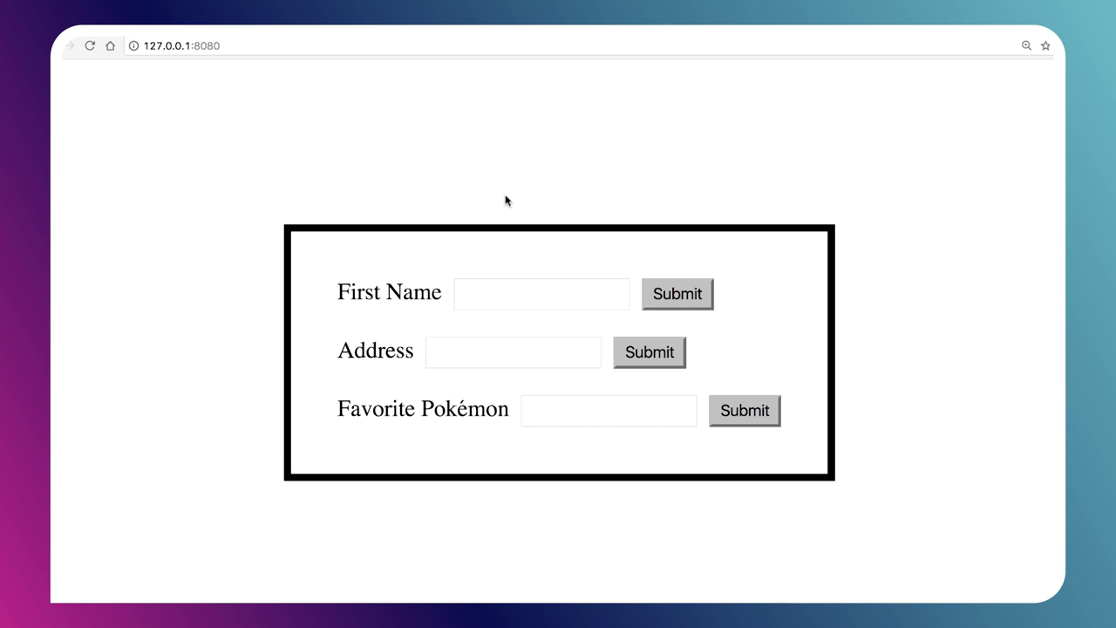
pyautogui.moveTo(427, 210)
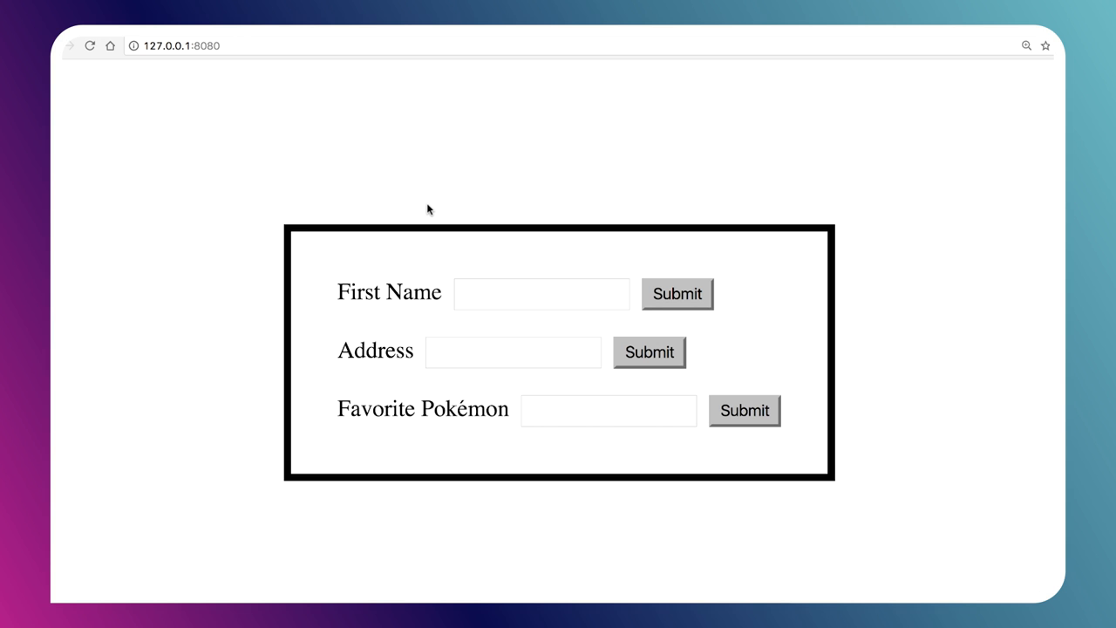
pyautogui.moveTo(401, 194)
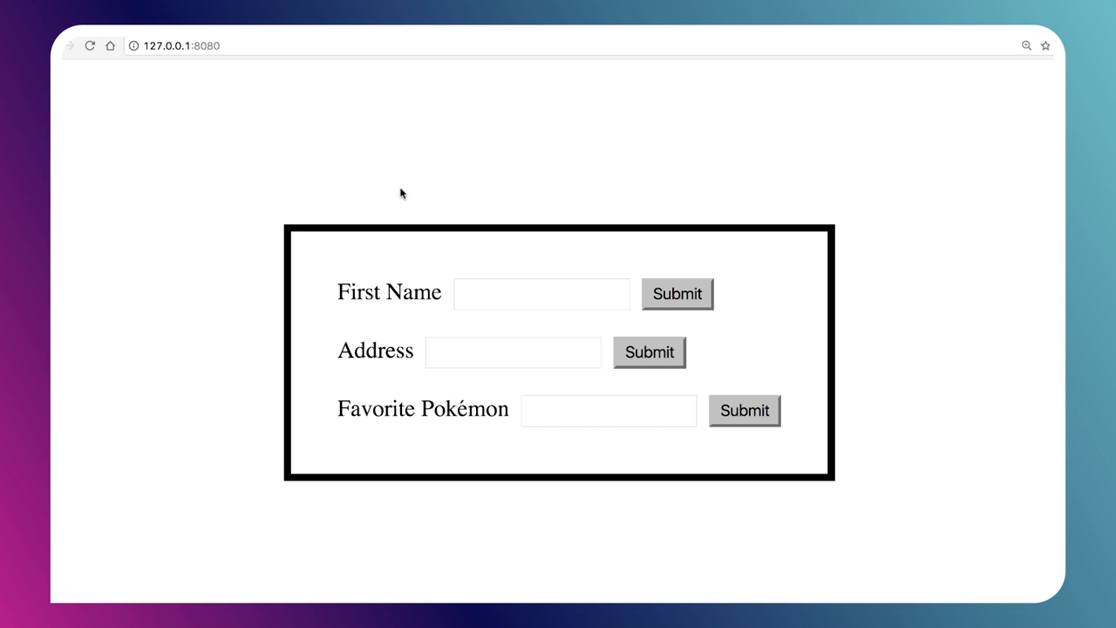
pyautogui.click(541, 293)
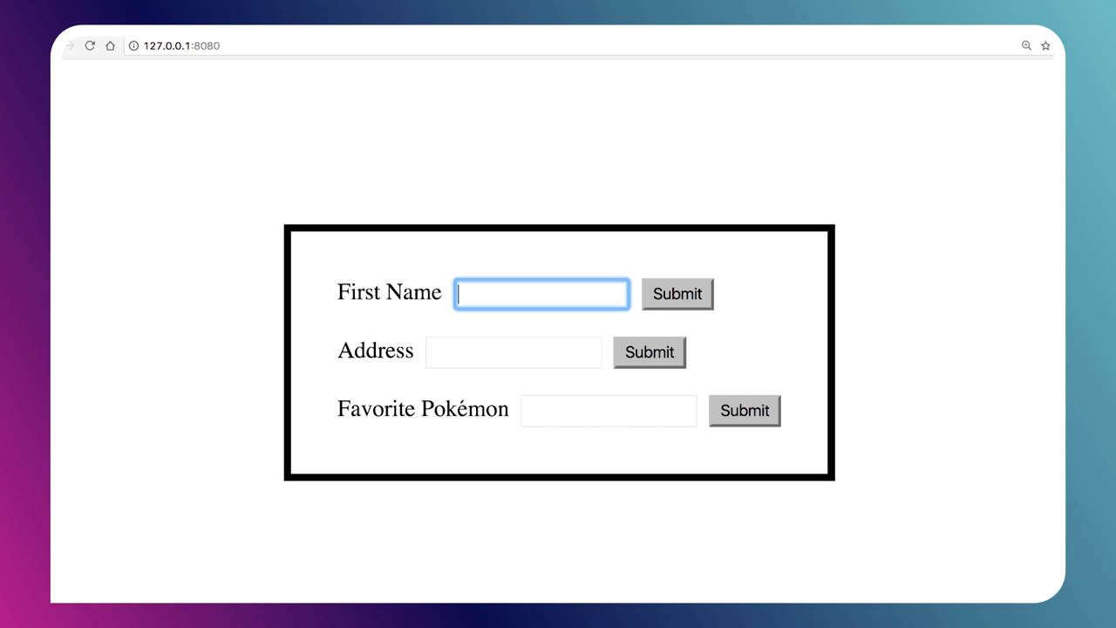
pyautogui.click(678, 293)
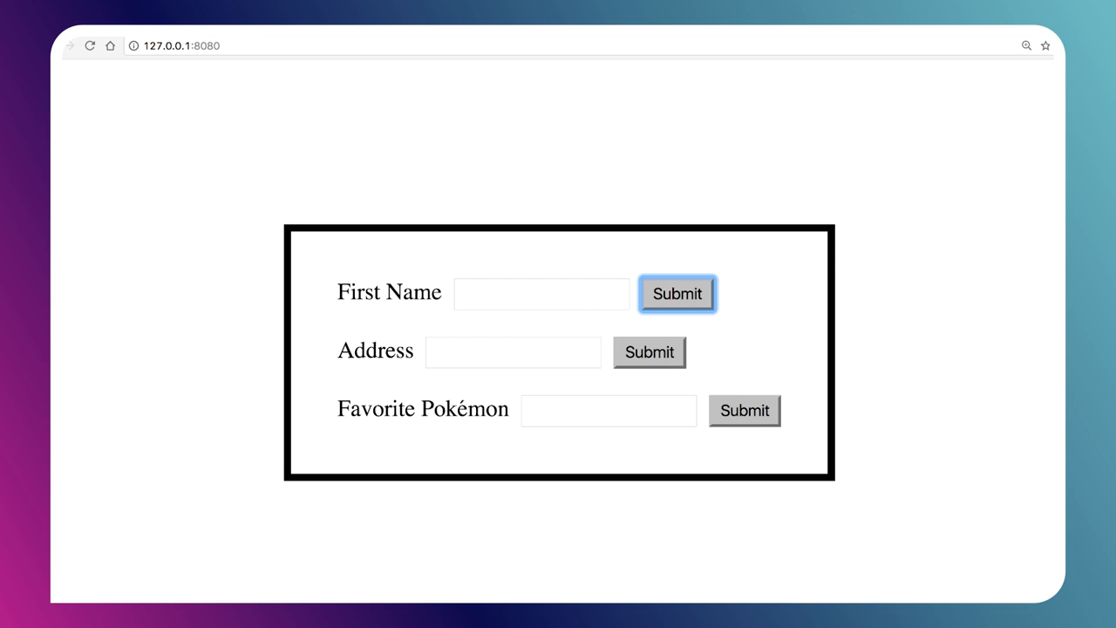
pyautogui.click(745, 410)
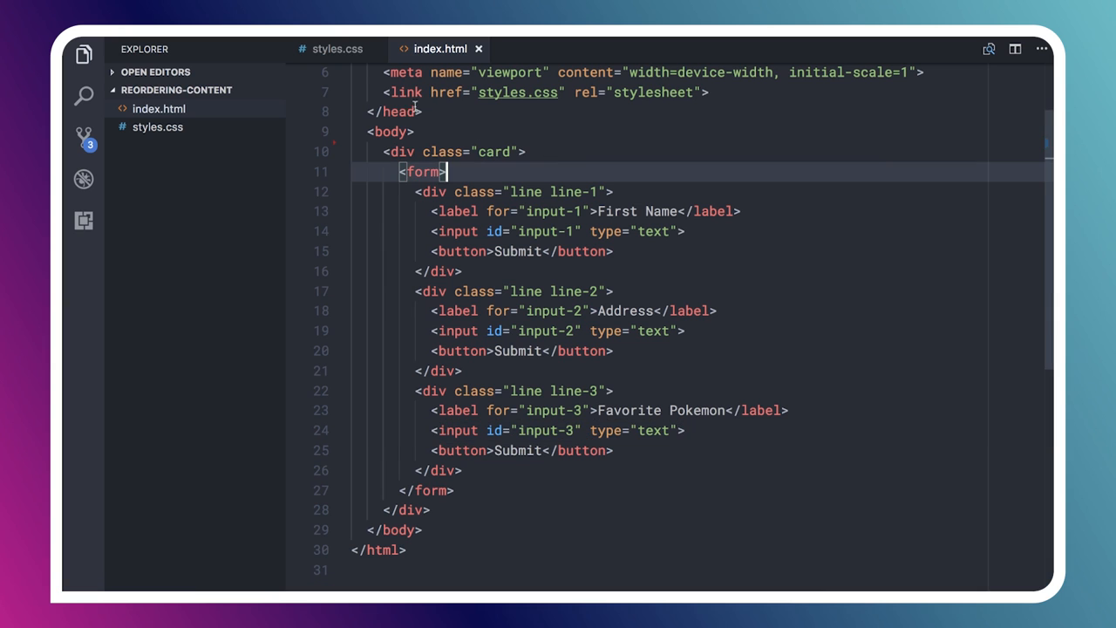
# Show the styles.css flex order rules for .line-2 and .line-3, ending at .line-3 > input order 3.
pyautogui.click(336, 48)
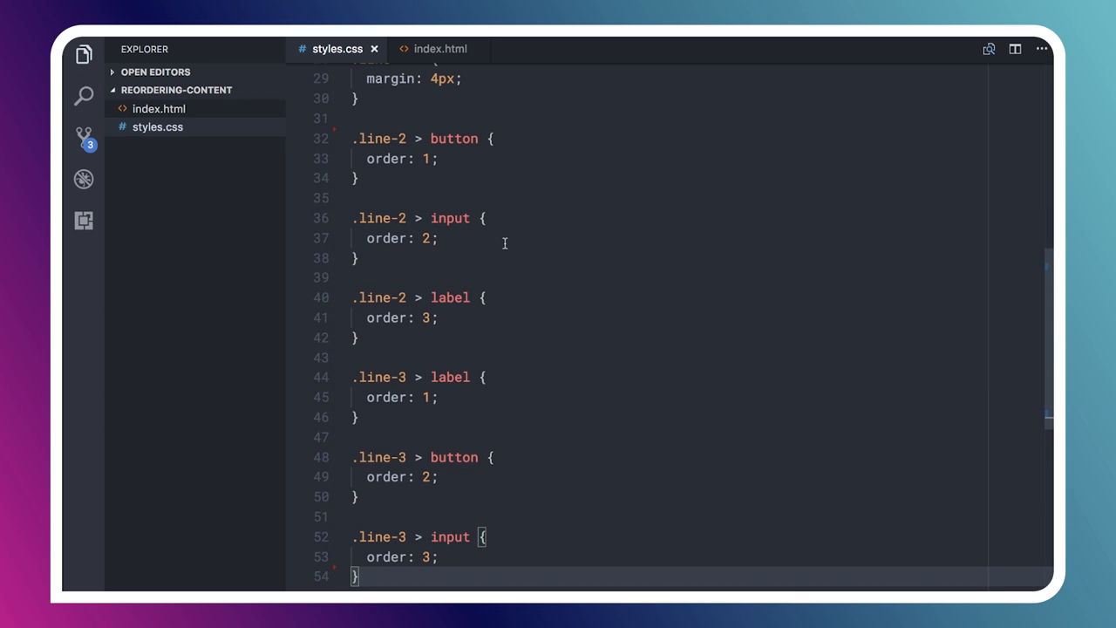
pyautogui.scroll(3)
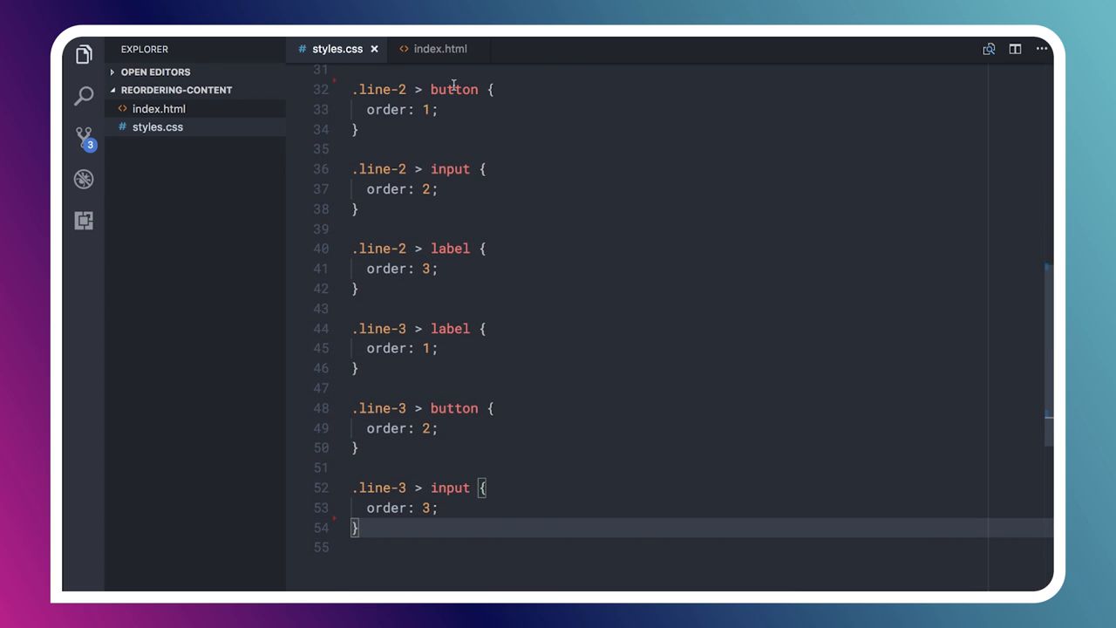
pyautogui.moveTo(573, 307)
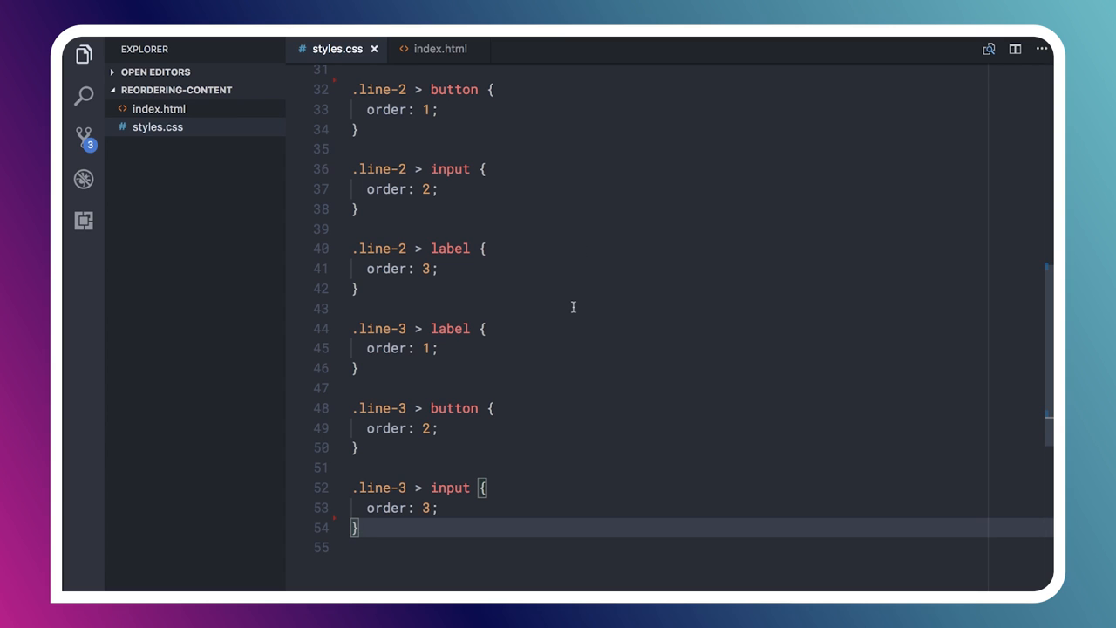
pyautogui.moveTo(477, 516)
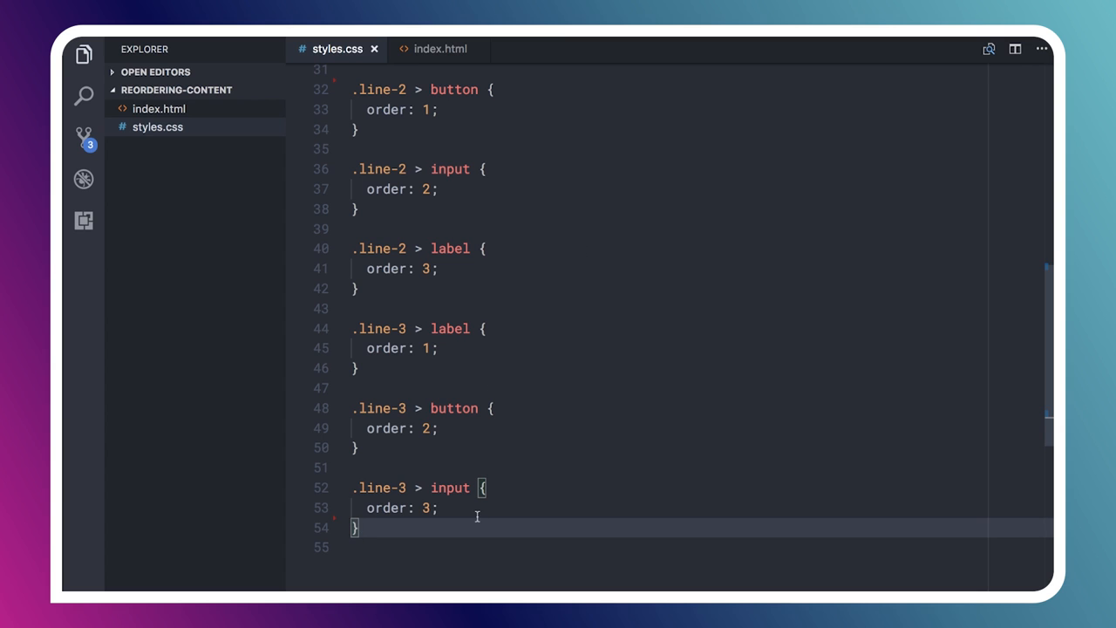
pyautogui.moveTo(429, 212)
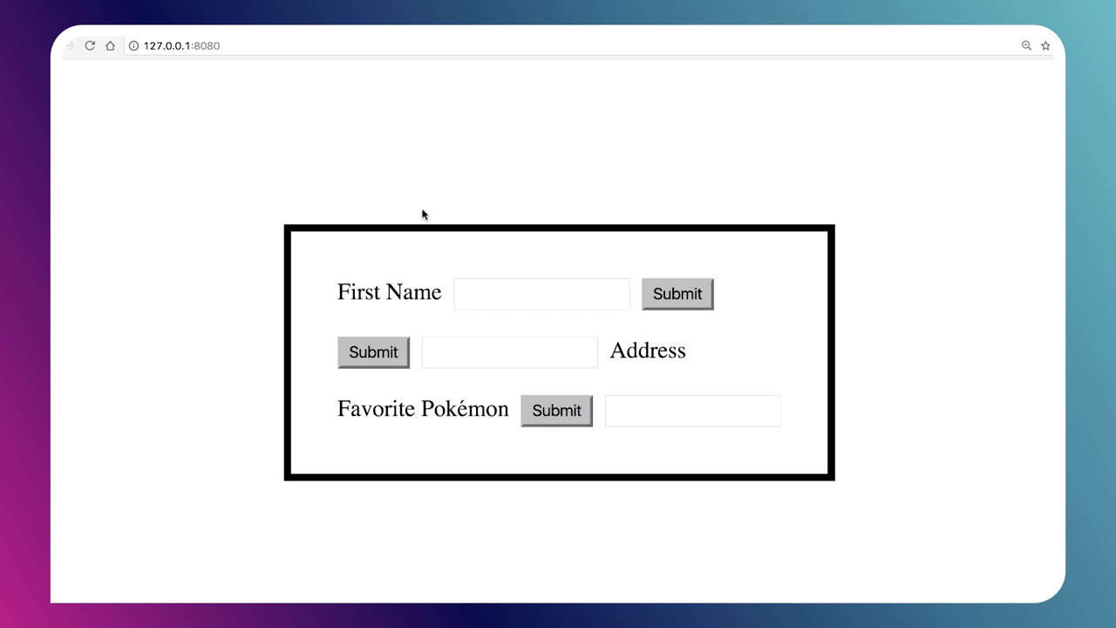
pyautogui.moveTo(366, 202)
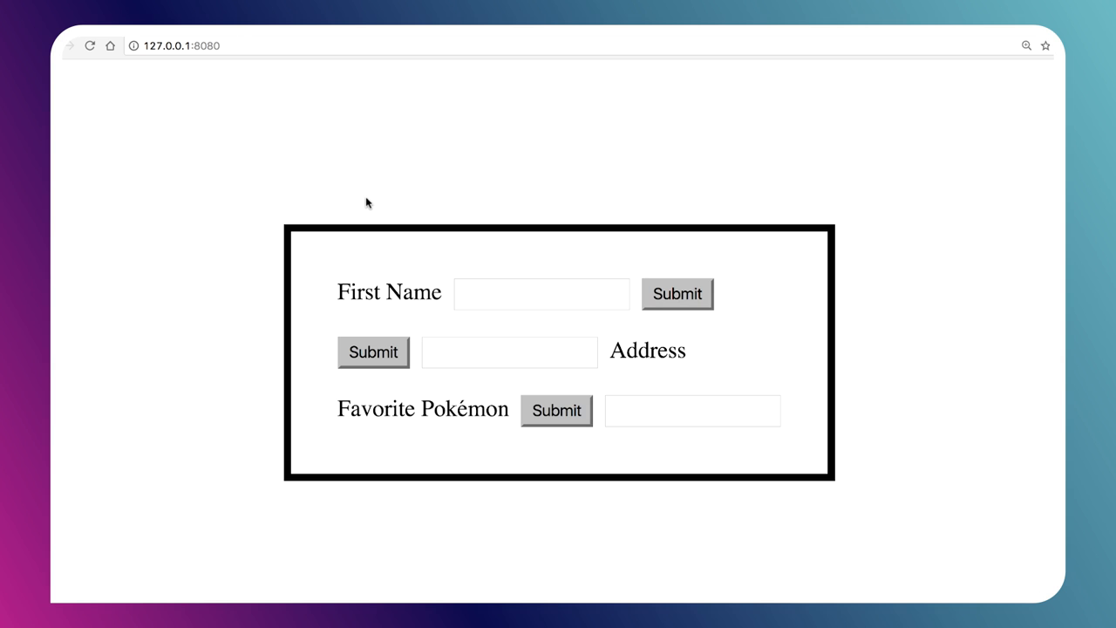
pyautogui.moveTo(652, 312)
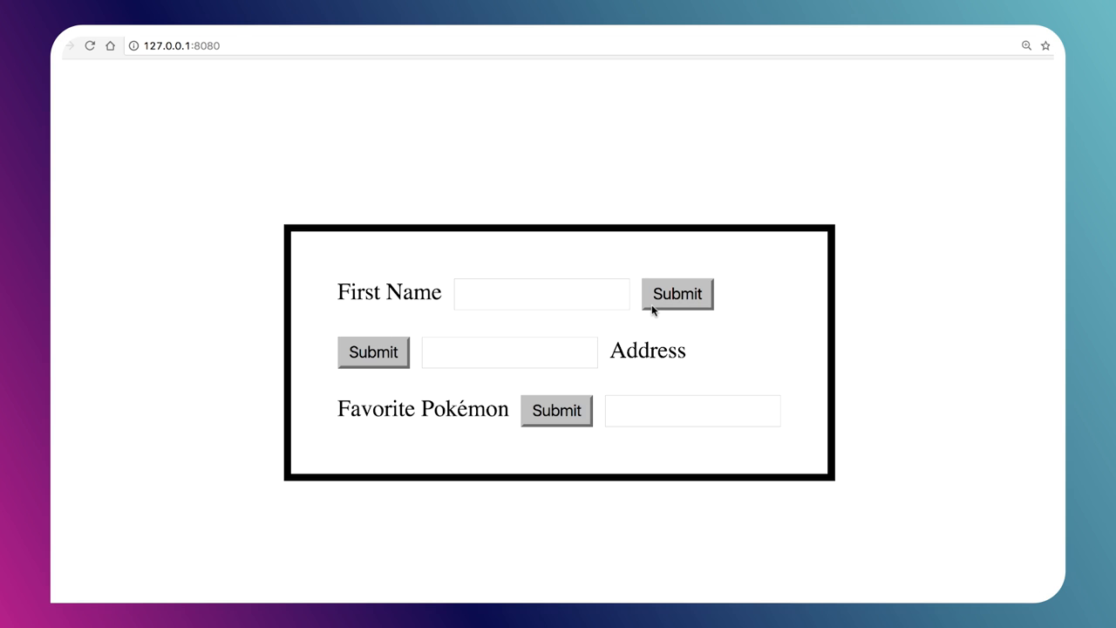
pyautogui.moveTo(574, 314)
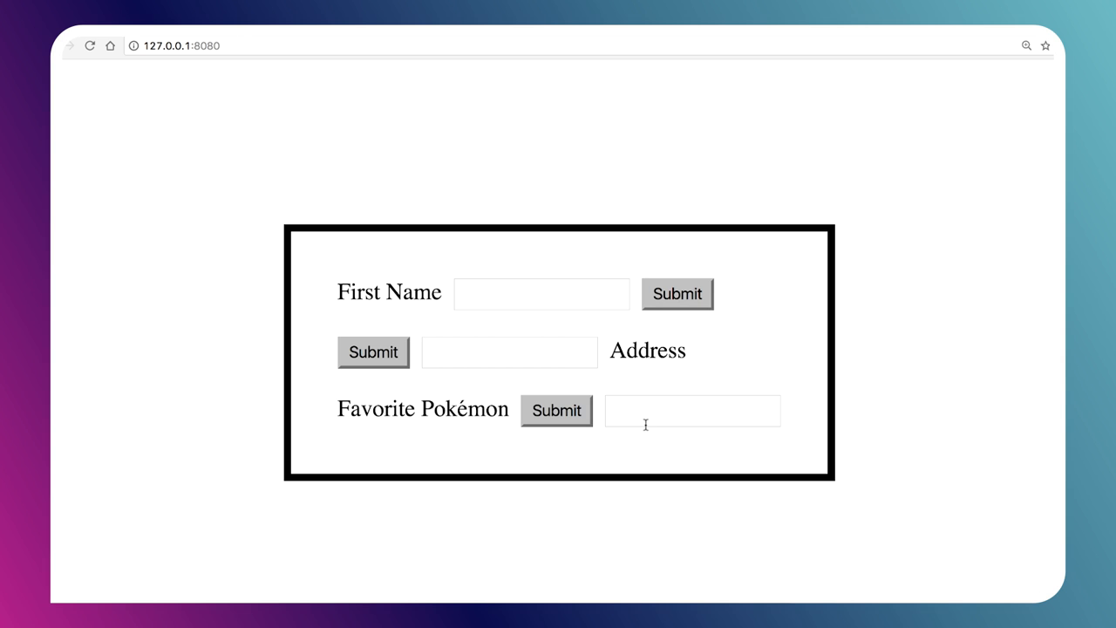
pyautogui.moveTo(628, 438)
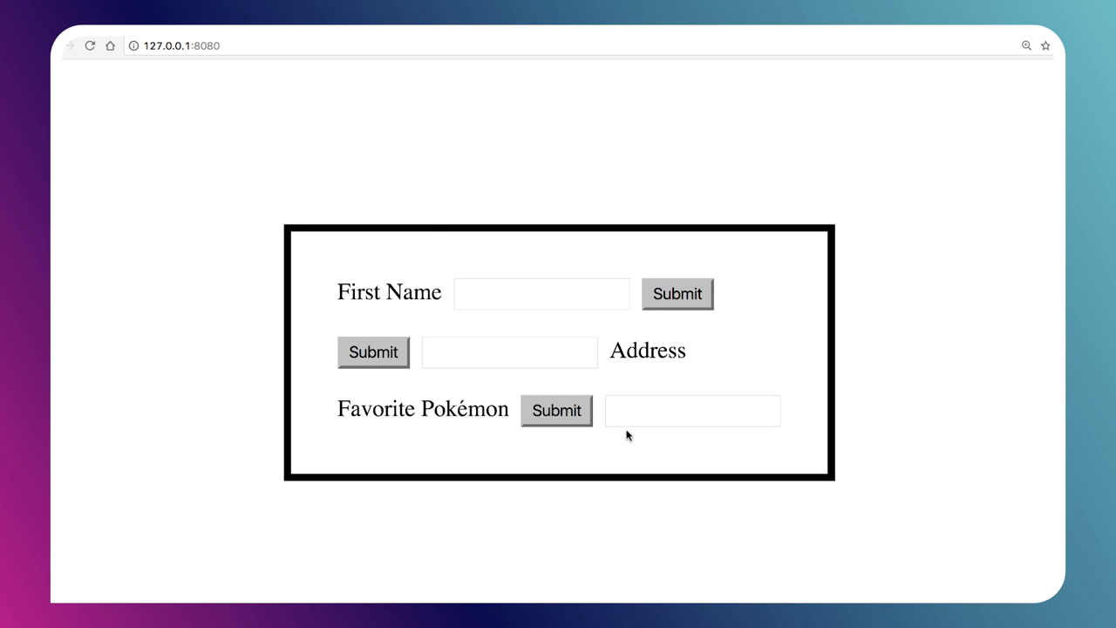
pyautogui.moveTo(420, 206)
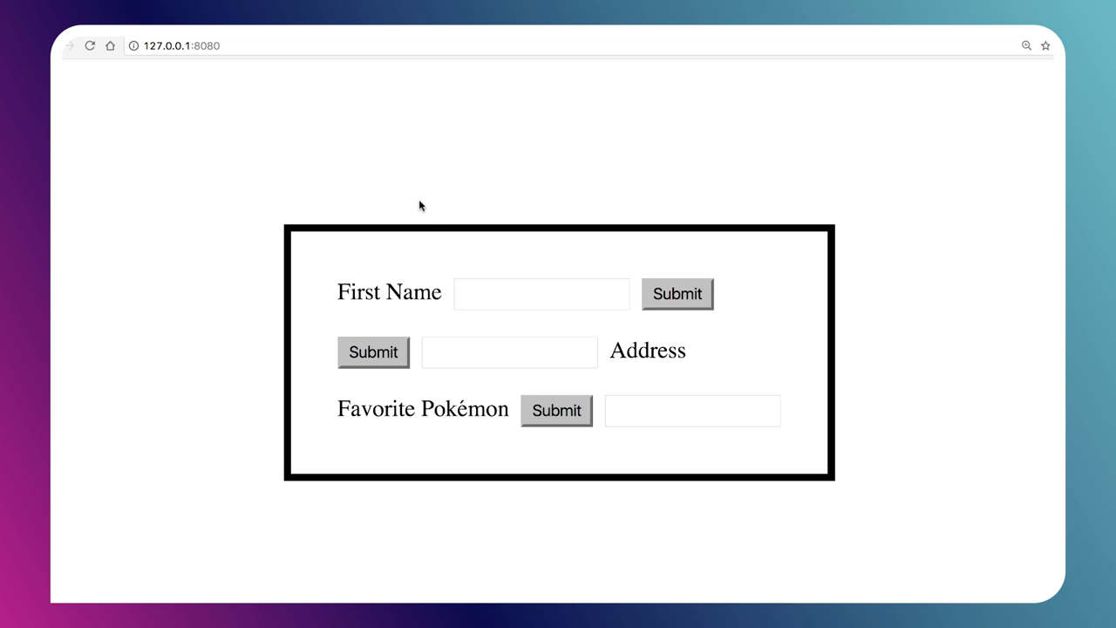
pyautogui.moveTo(441, 205)
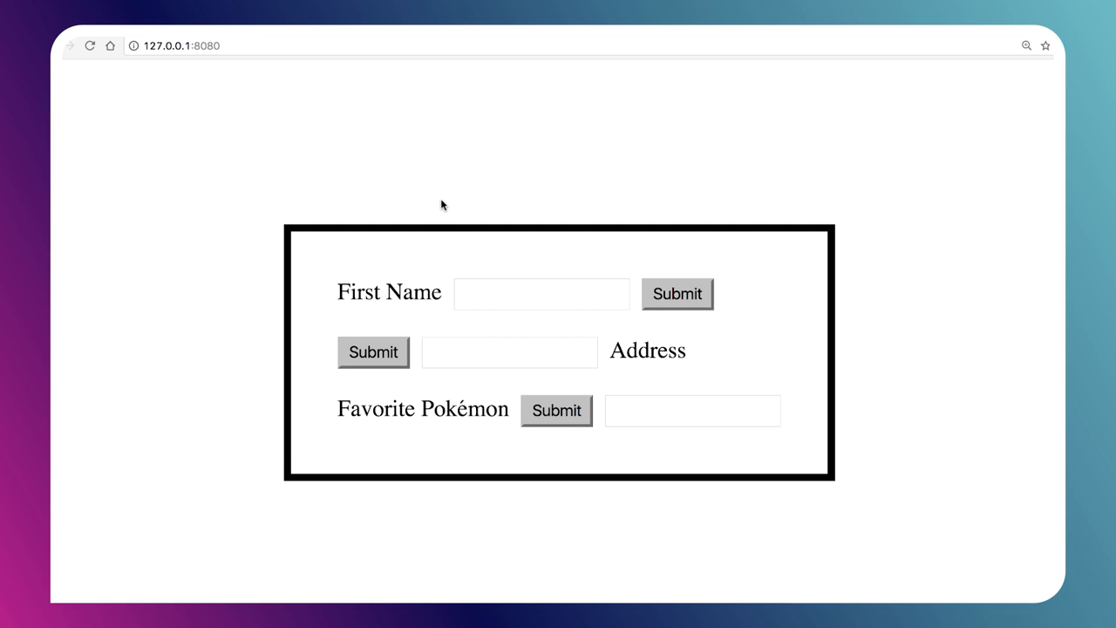
# Tab through the reordered form, from the Address field across both Submit buttons, following source order.
pyautogui.click(678, 293)
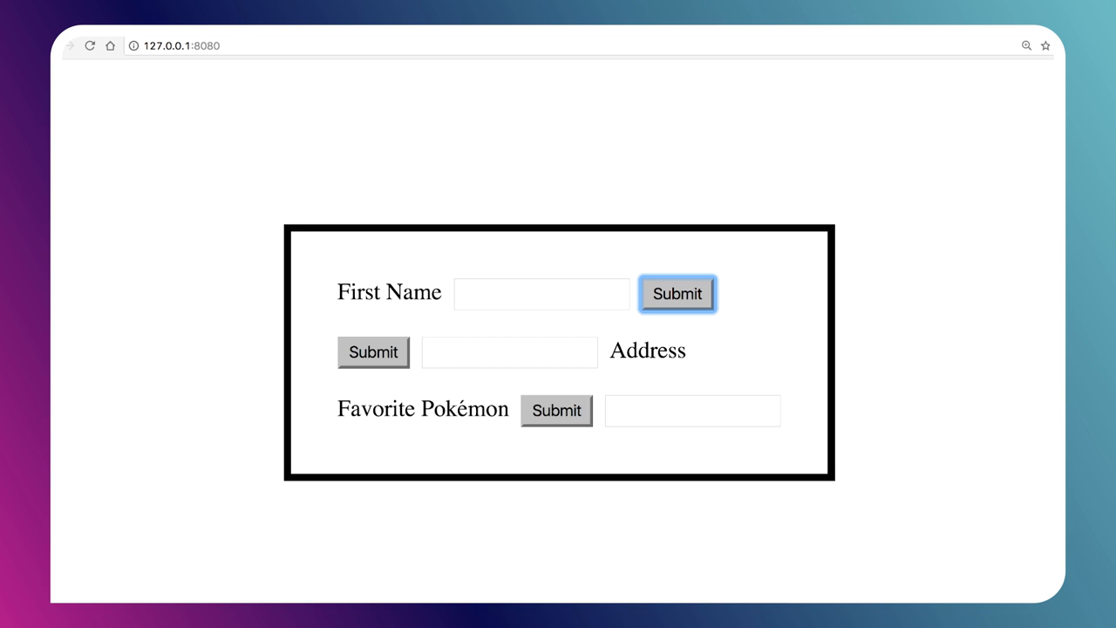
pyautogui.click(508, 353)
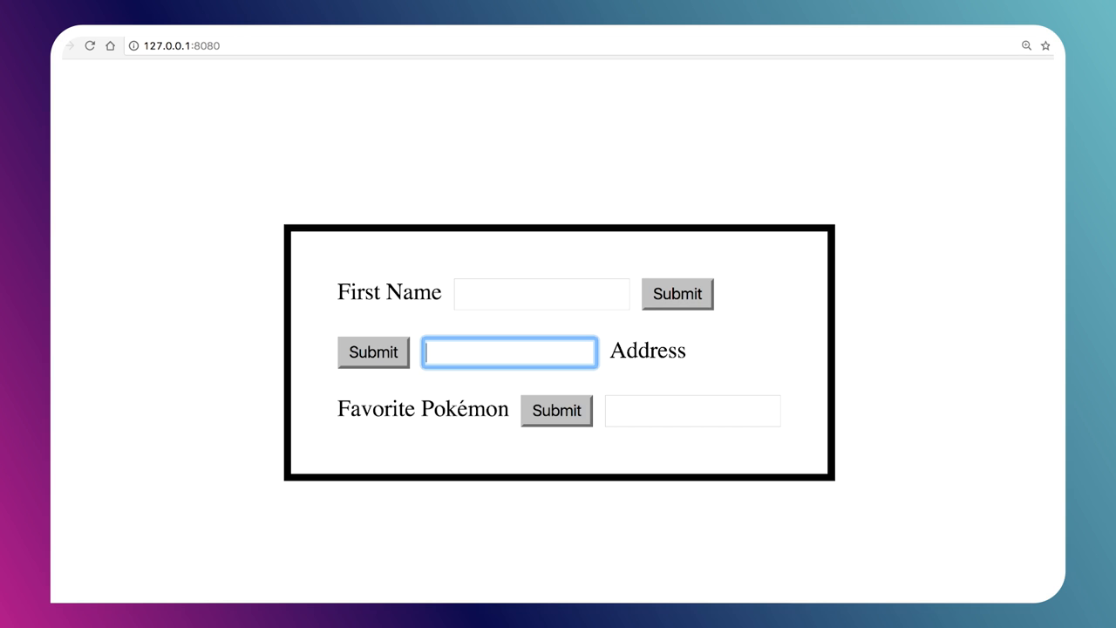
pyautogui.click(373, 351)
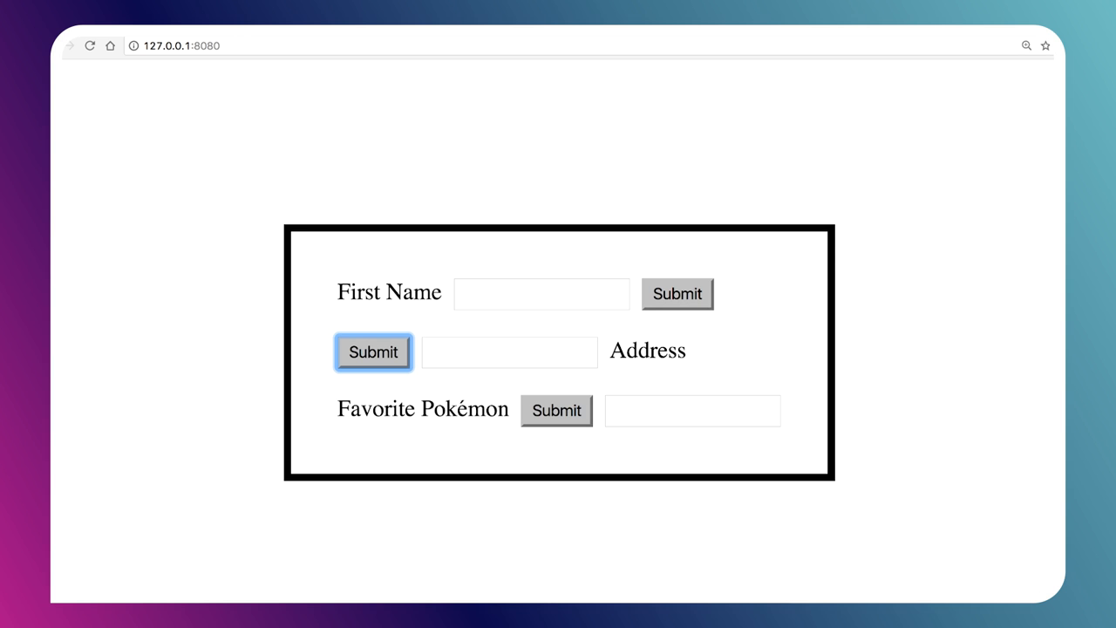
pyautogui.click(693, 411)
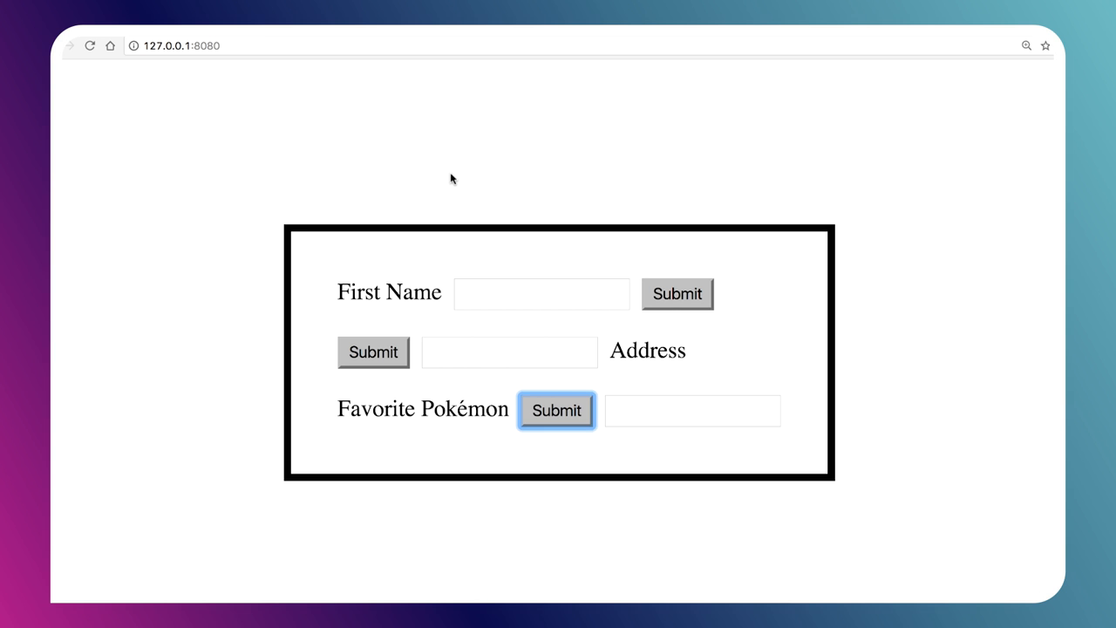
pyautogui.click(556, 410)
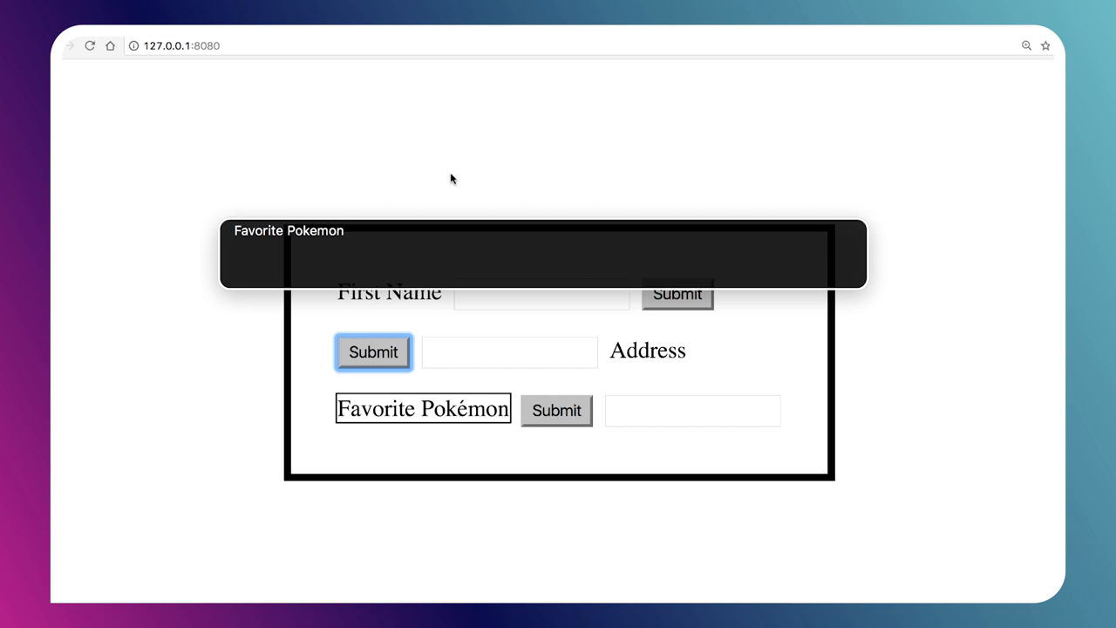
# Step the VoiceOver screen reader through the form controls, then return to index.html.
pyautogui.click(692, 410)
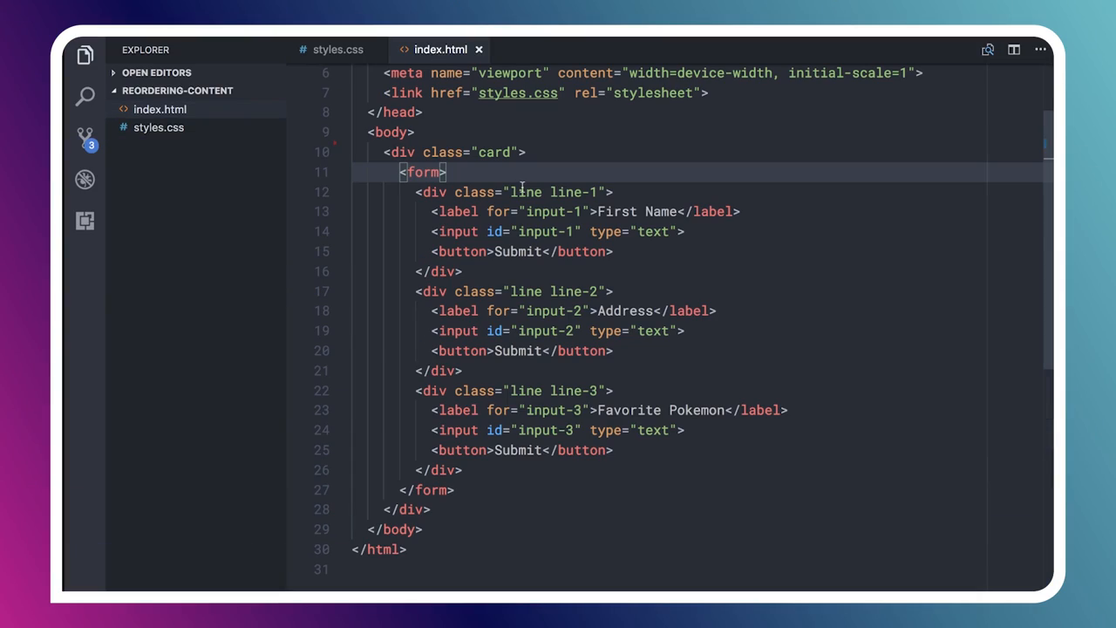
# Insert a div.newsletter with a 'Join our newsletter' span and email input above the card.
pyautogui.click(417, 132)
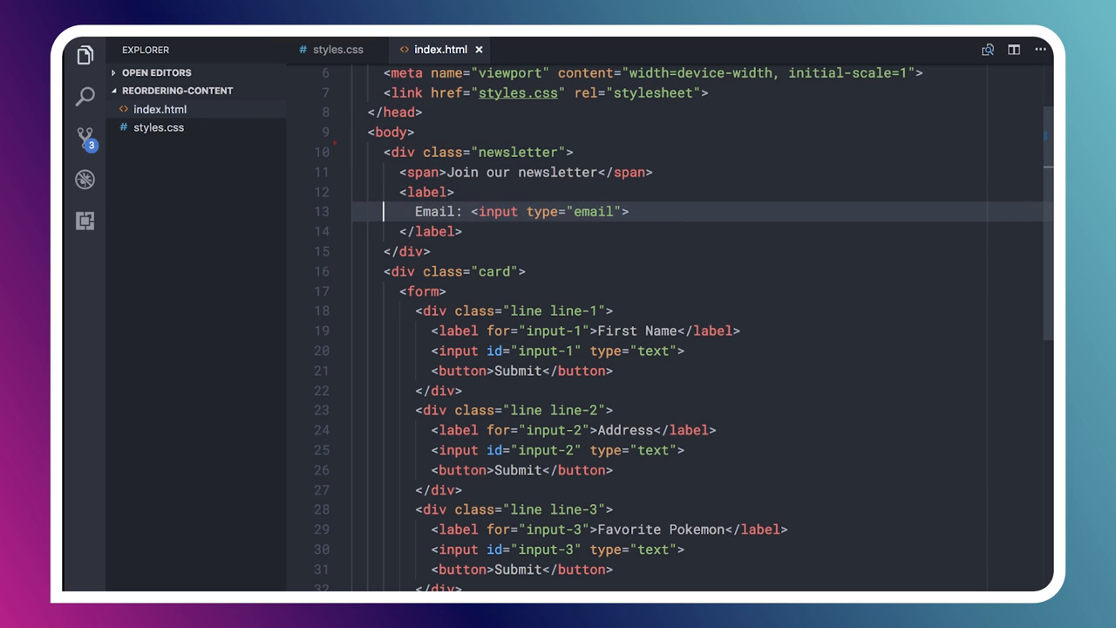
pyautogui.click(410, 251)
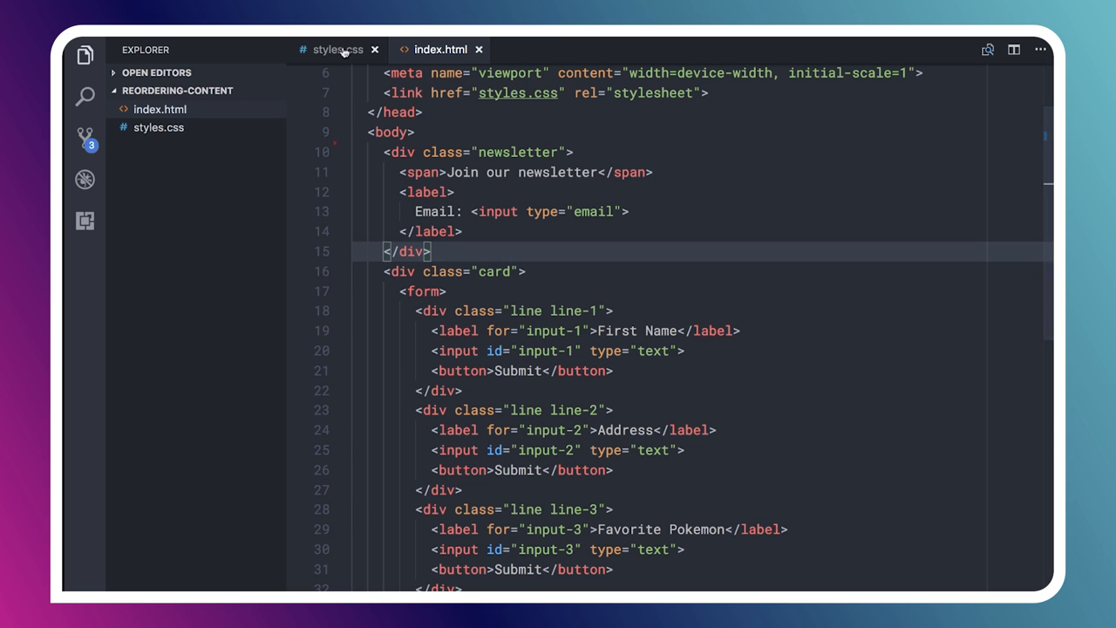
pyautogui.click(338, 49)
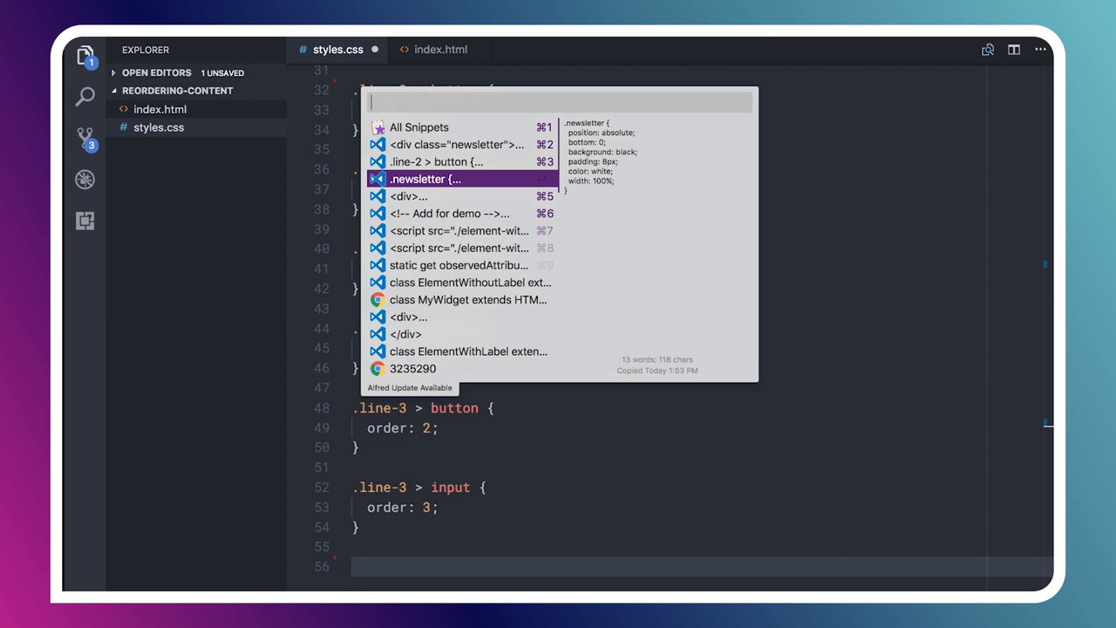
# Paste the saved .newsletter snippet at the end of styles.css for a fixed black bottom bar.
pyautogui.click(425, 179)
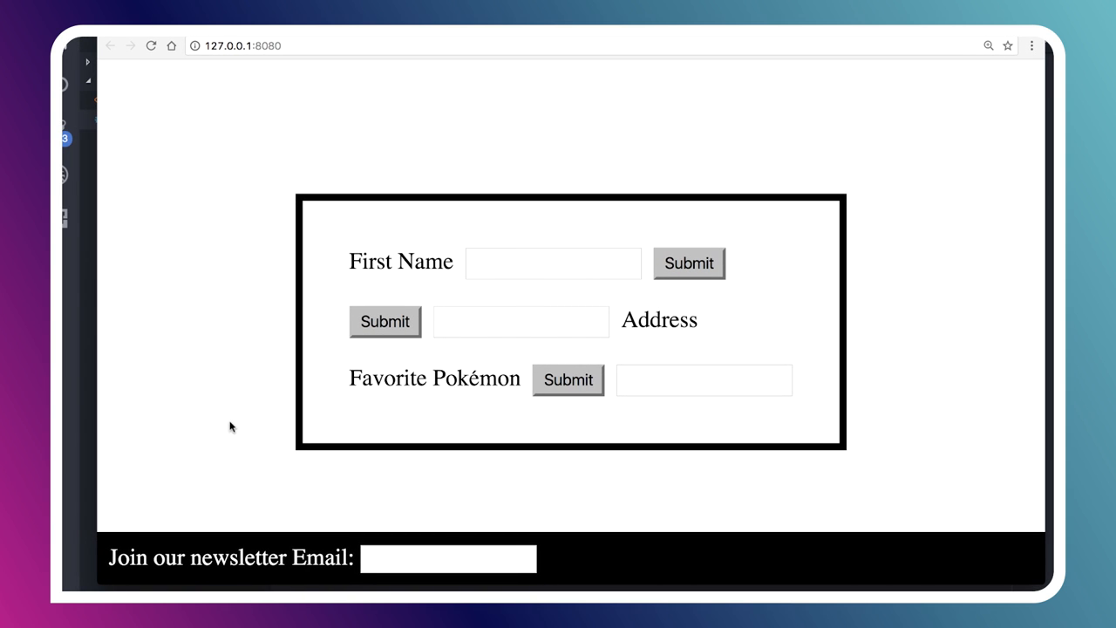
pyautogui.moveTo(295, 546)
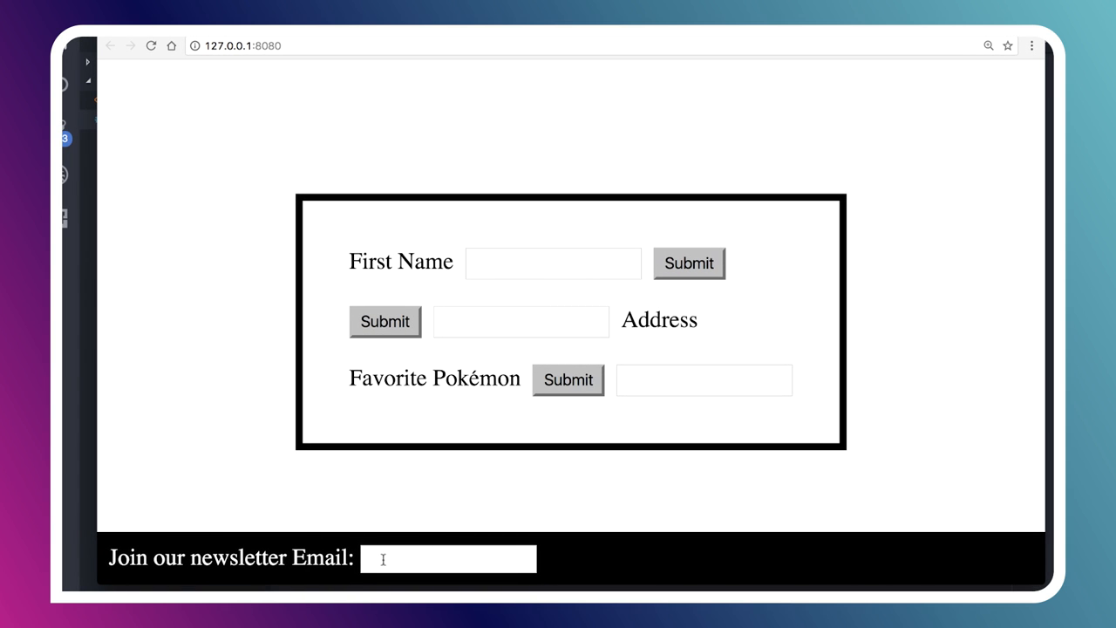
pyautogui.moveTo(325, 94)
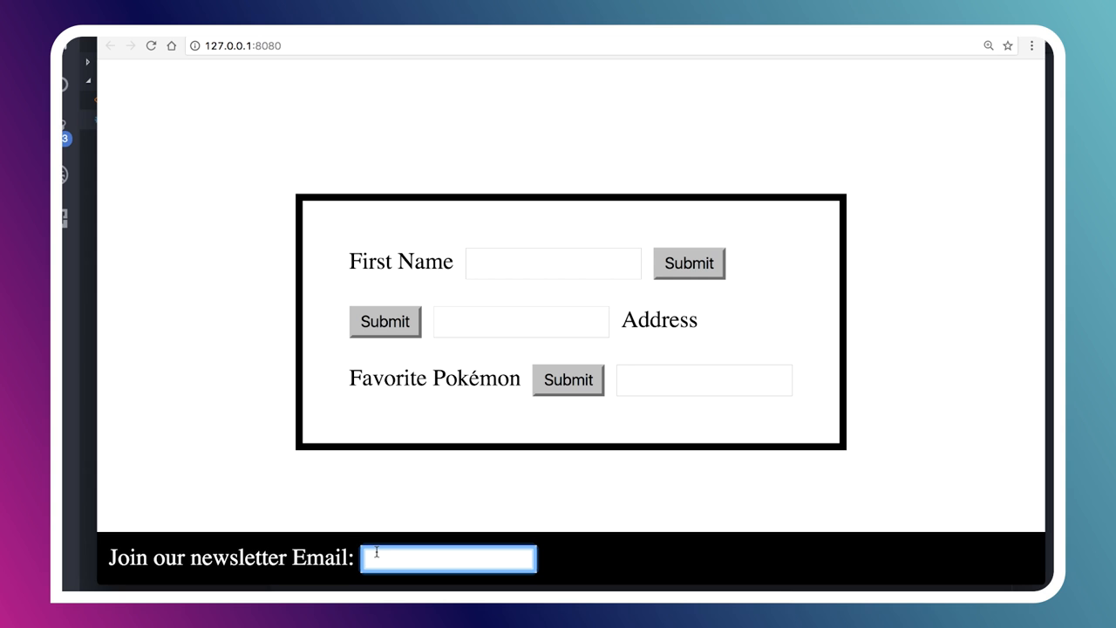
# Tab from the newsletter email field into First Name and onward to Favorite Pokemon.
pyautogui.click(553, 262)
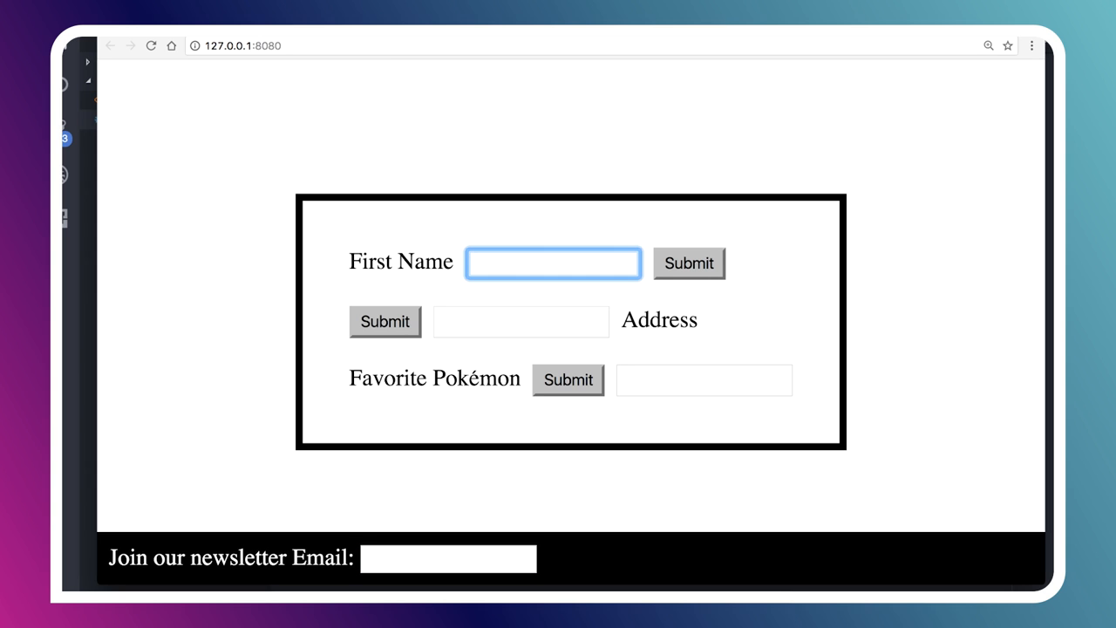
pyautogui.click(385, 320)
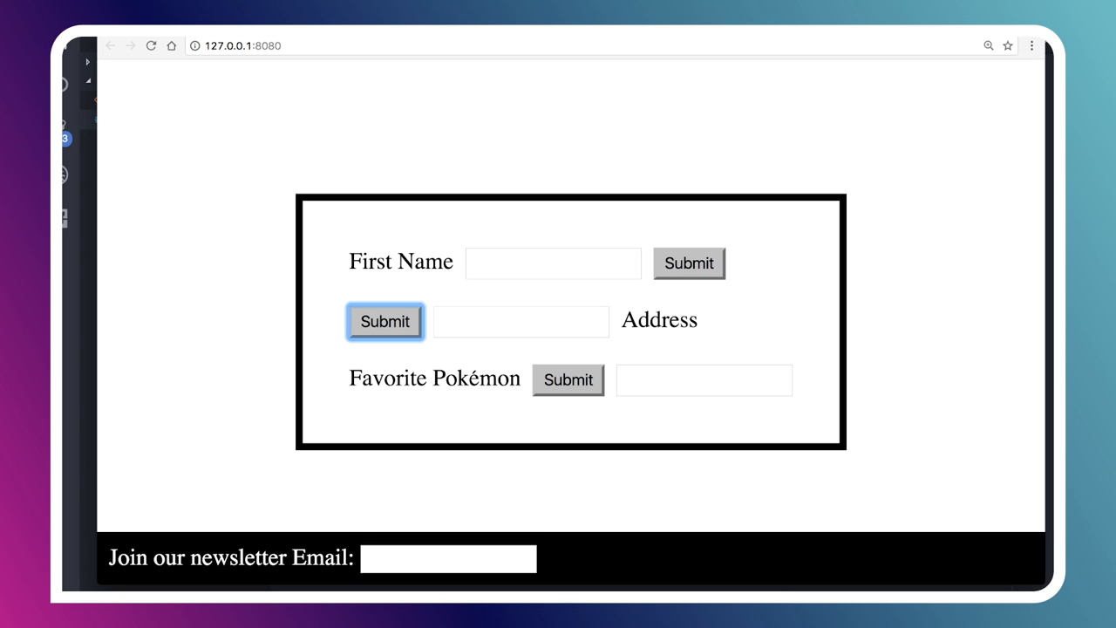
pyautogui.click(704, 379)
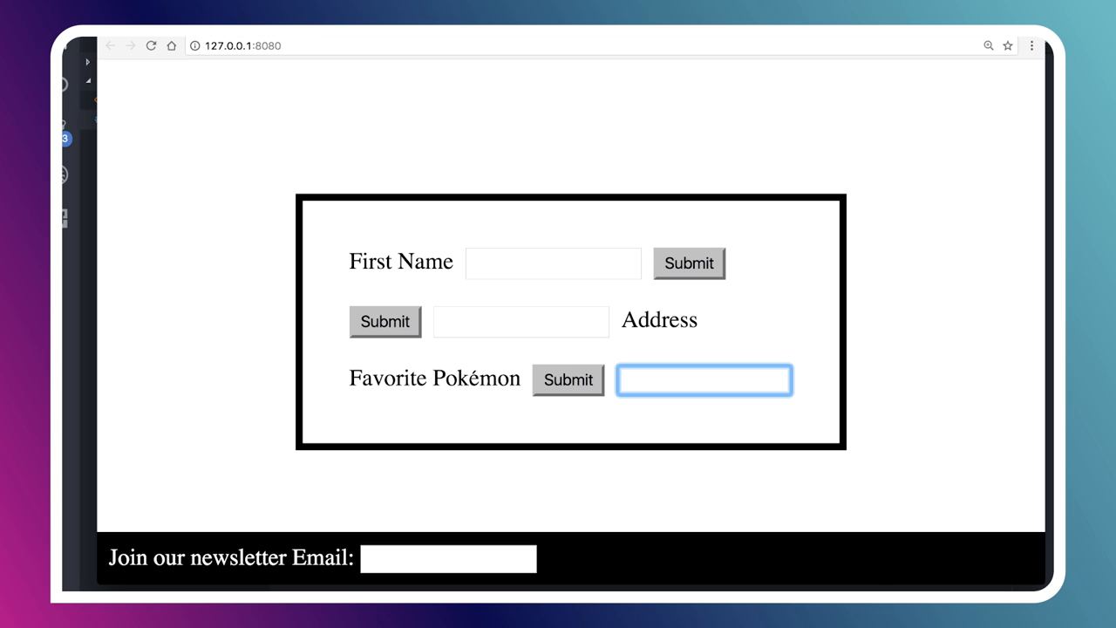